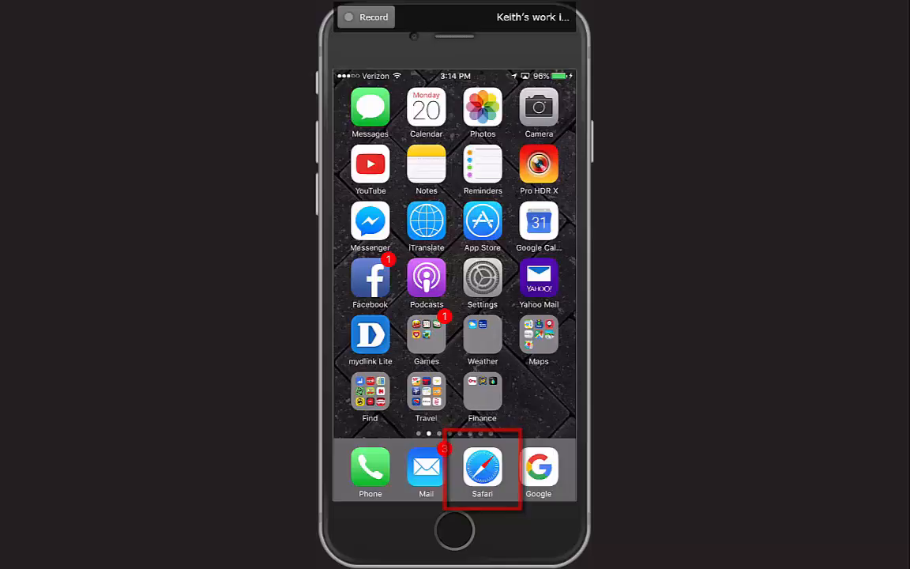
Step: Launch Safari and load the Toledo Realtors site at toledorealtors.com
left_click(482, 466)
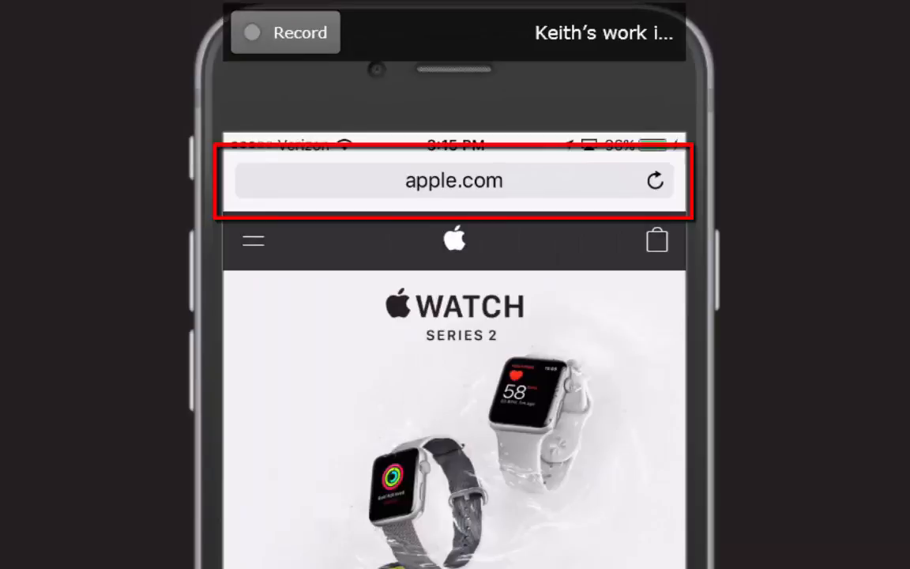
left_click(455, 180)
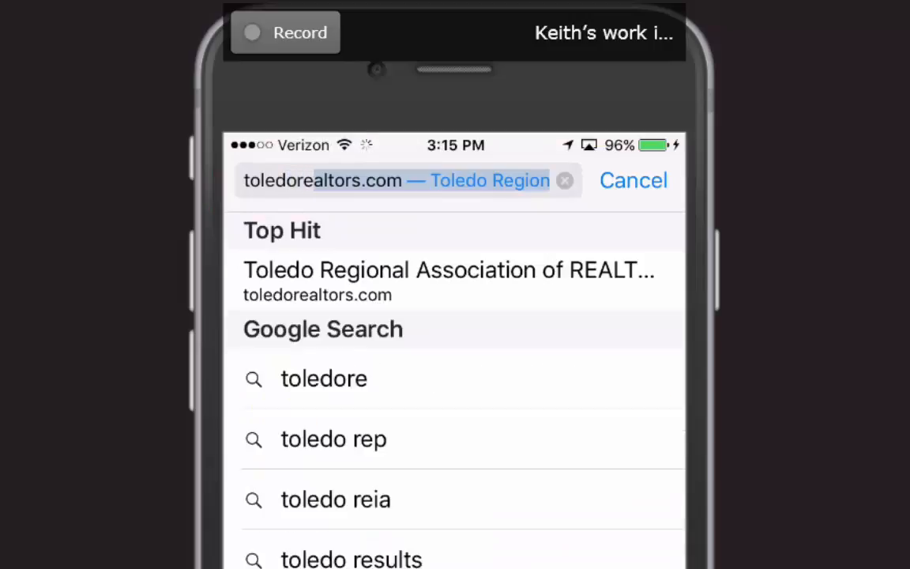
left_click(448, 281)
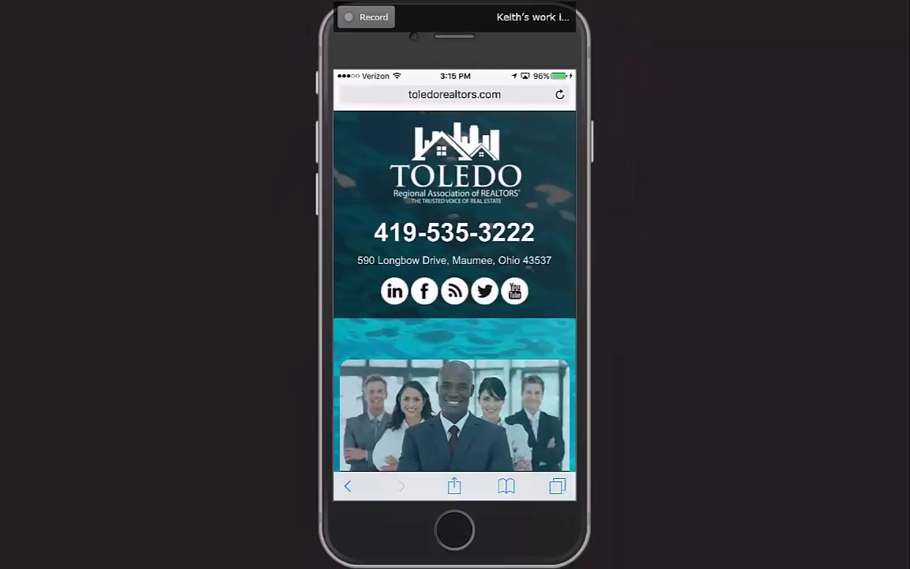
Step: Scroll the homepage down past the contact details to the Members and Guests tiles
scroll("down", 3)
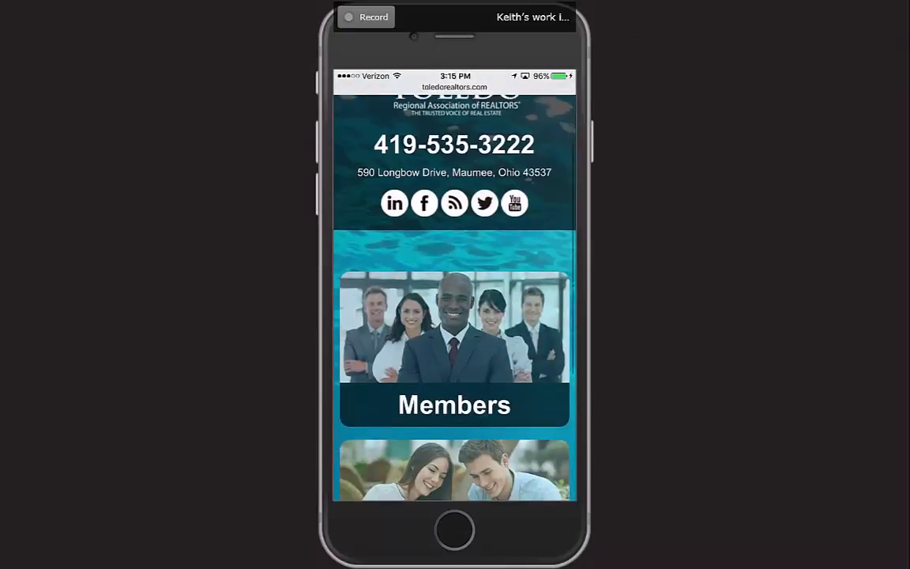
scroll("down", 3)
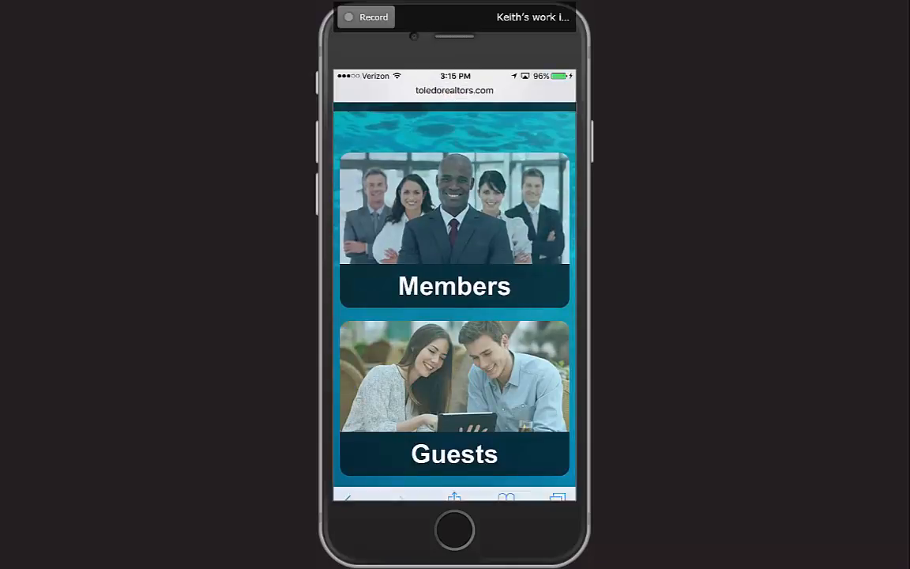
left_click(455, 286)
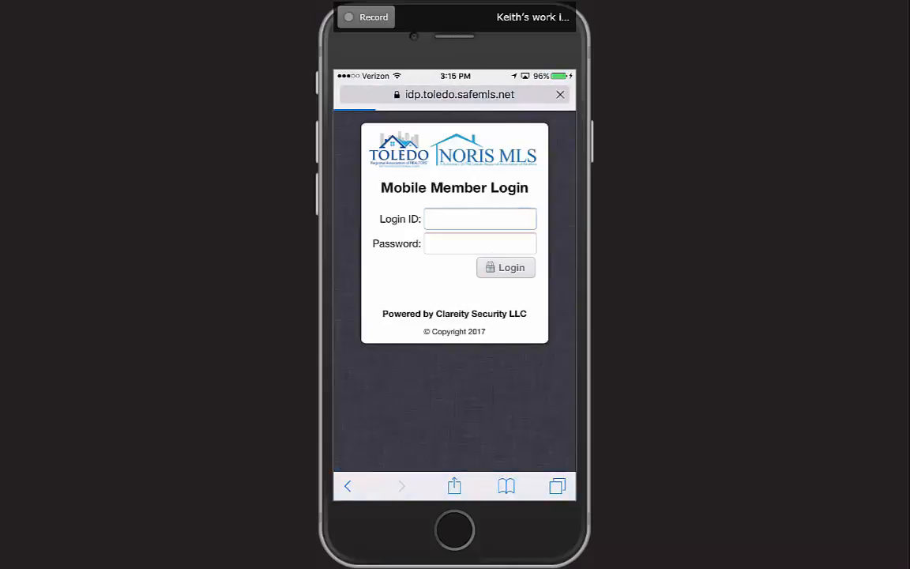
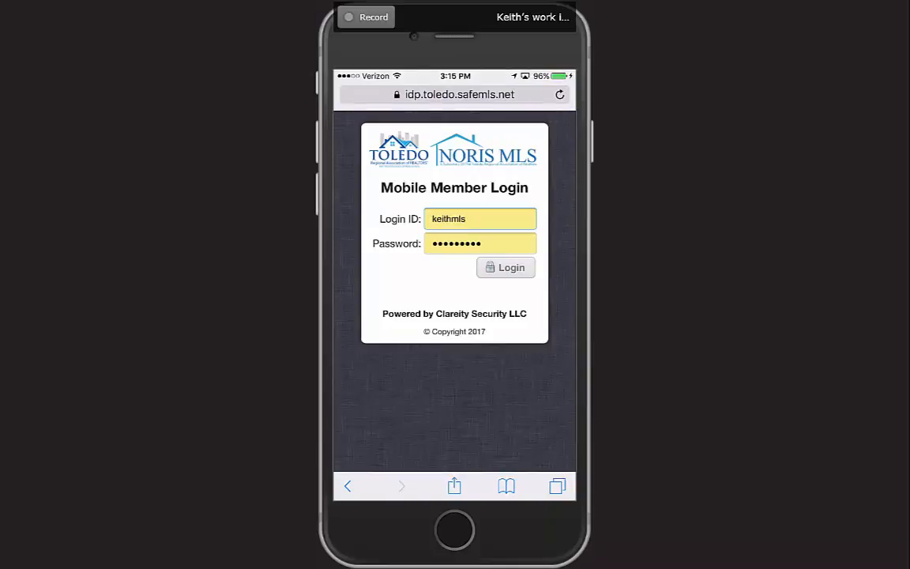
left_click(505, 267)
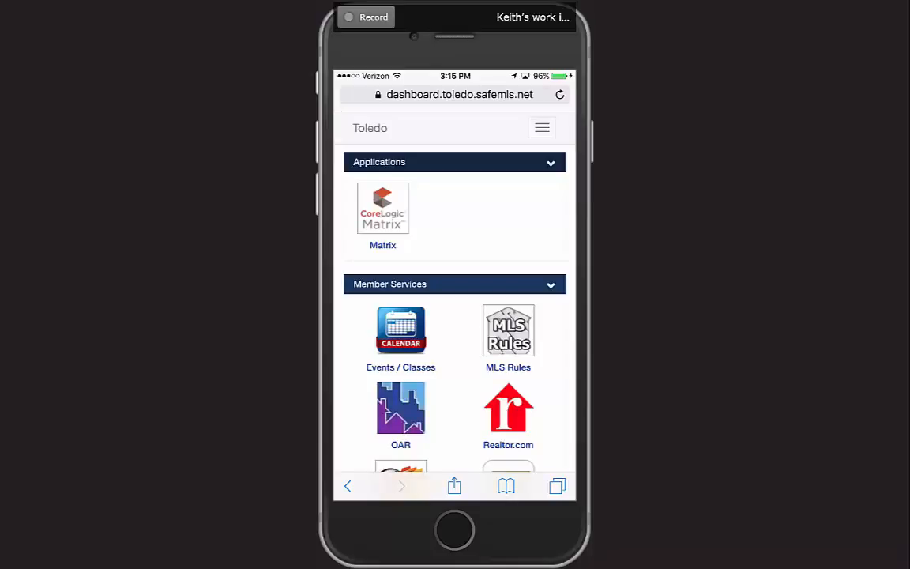
left_click(382, 208)
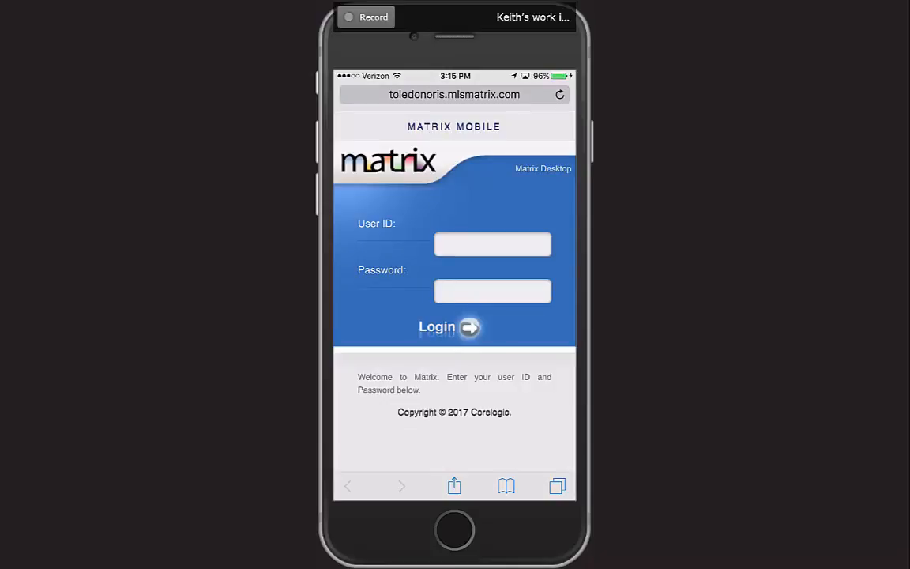
Step: Log in to Matrix Mobile with user ID 'keith' and password to reach the main menu
left_click(493, 243)
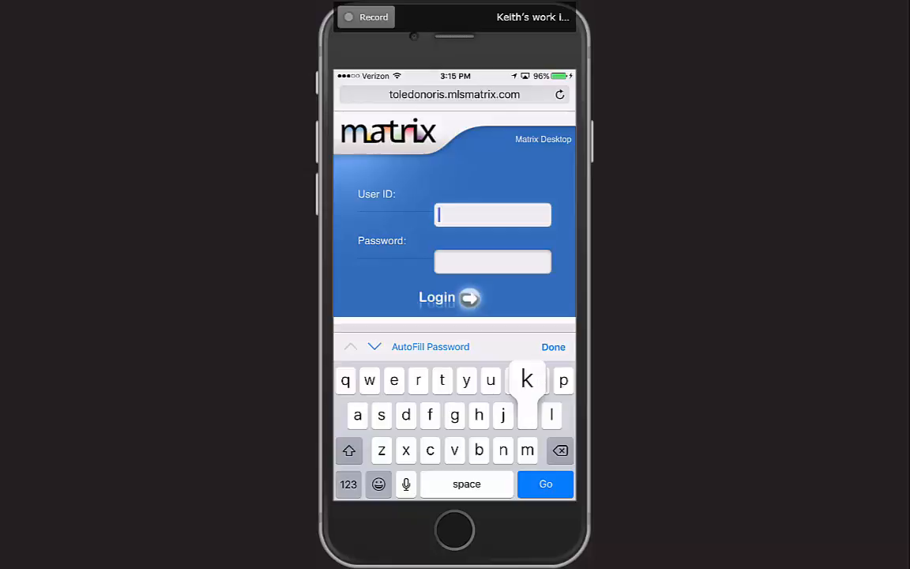
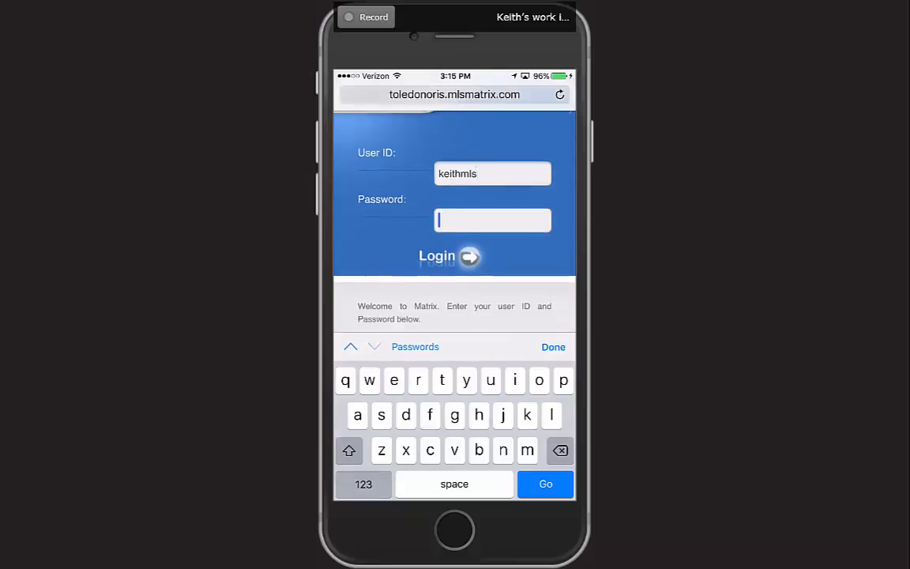
type("password")
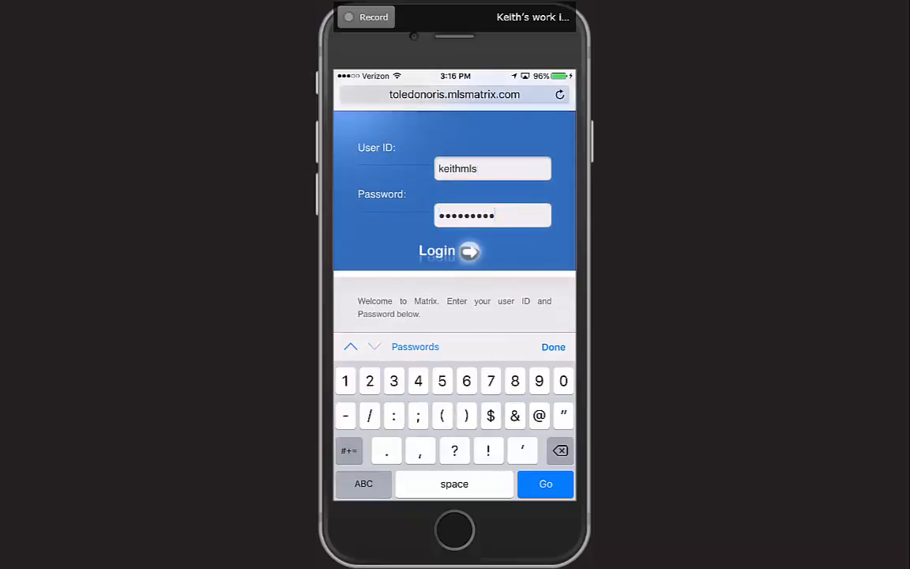
left_click(449, 250)
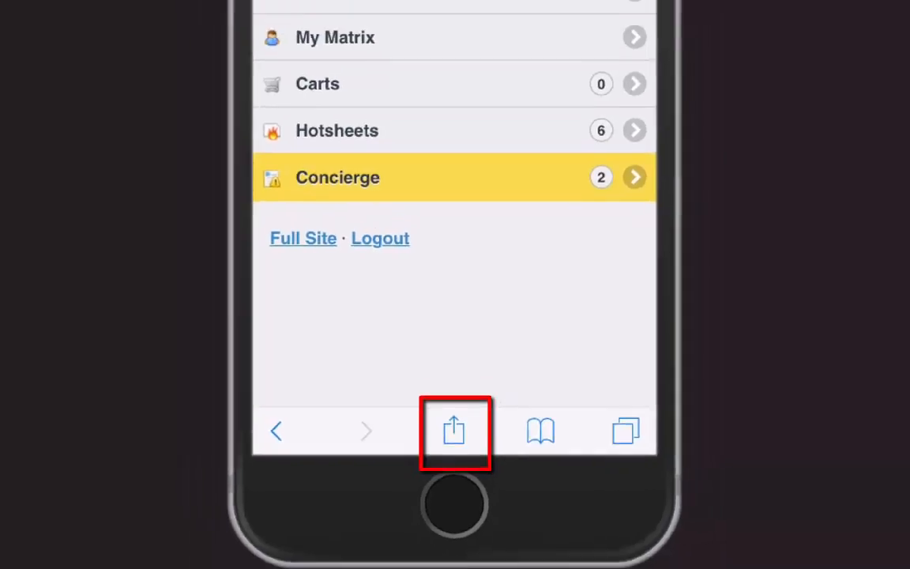
Step: Add the Matrix Mobile page to the home screen as 'Matrix' and launch the new shortcut
left_click(455, 431)
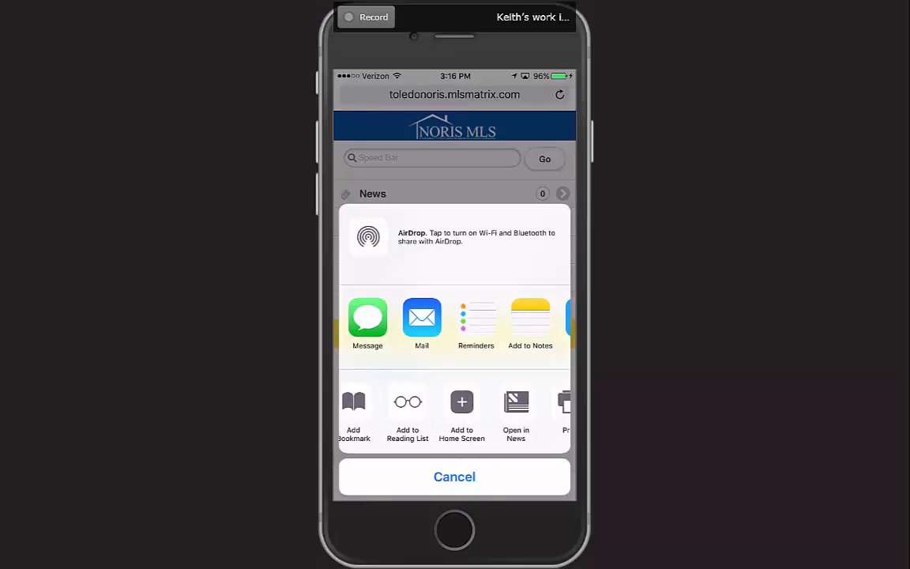
left_click(461, 414)
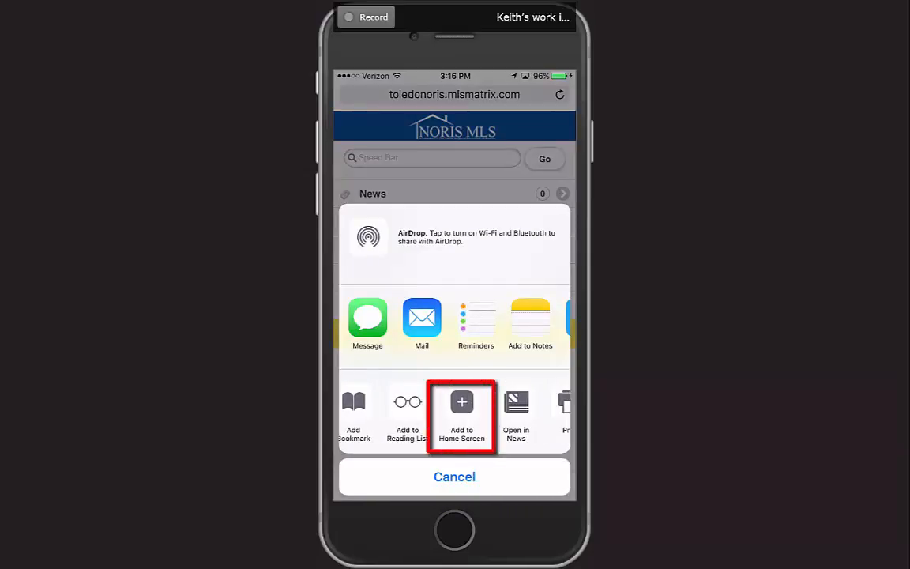
left_click(461, 411)
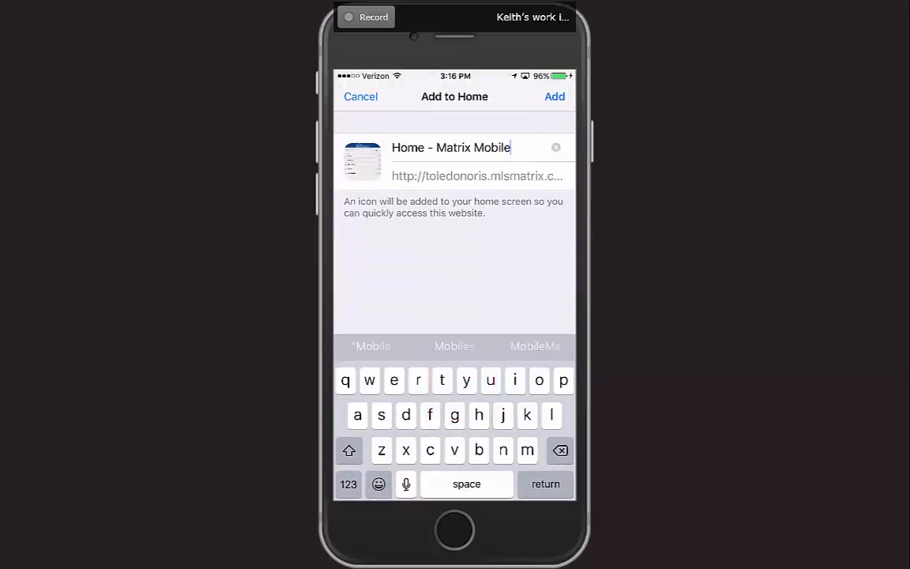
left_click(560, 450)
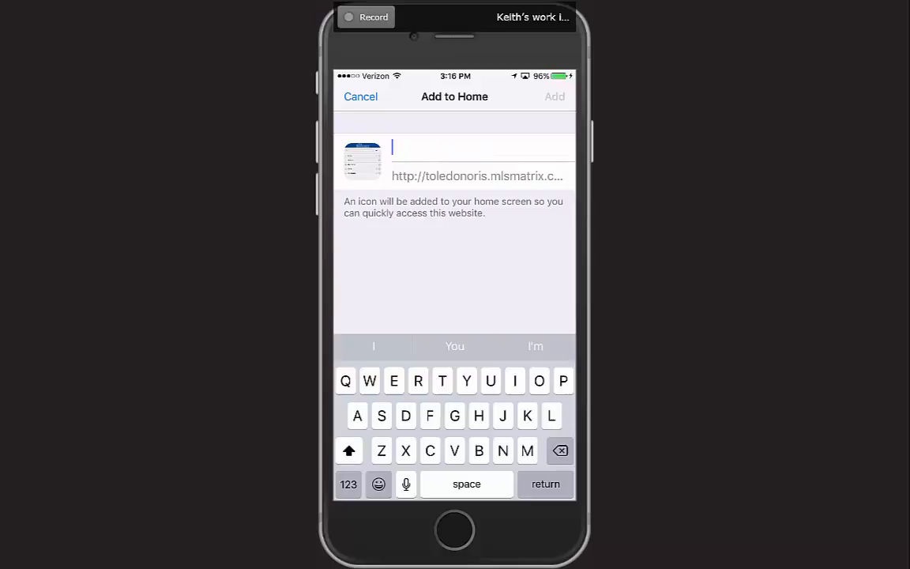
type("Matrix")
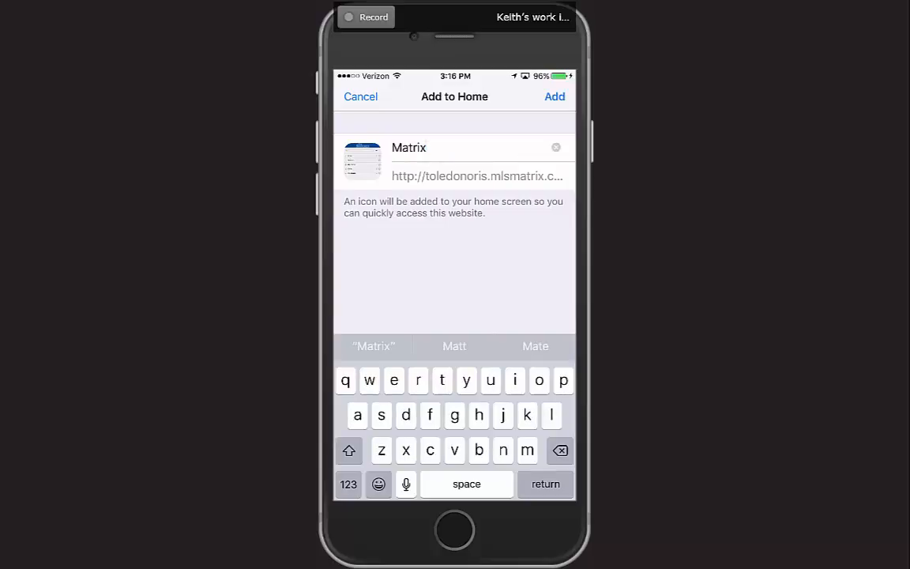
left_click(360, 96)
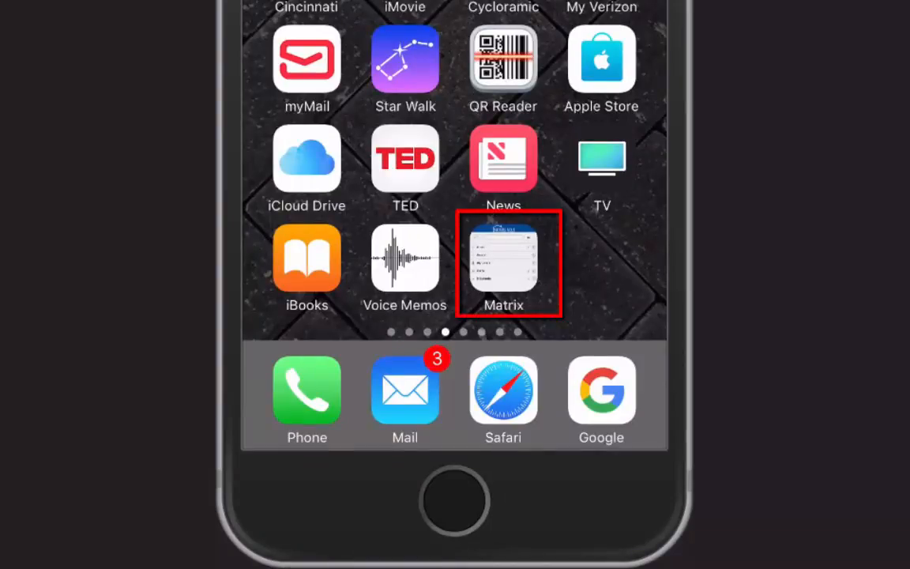
left_click(502, 261)
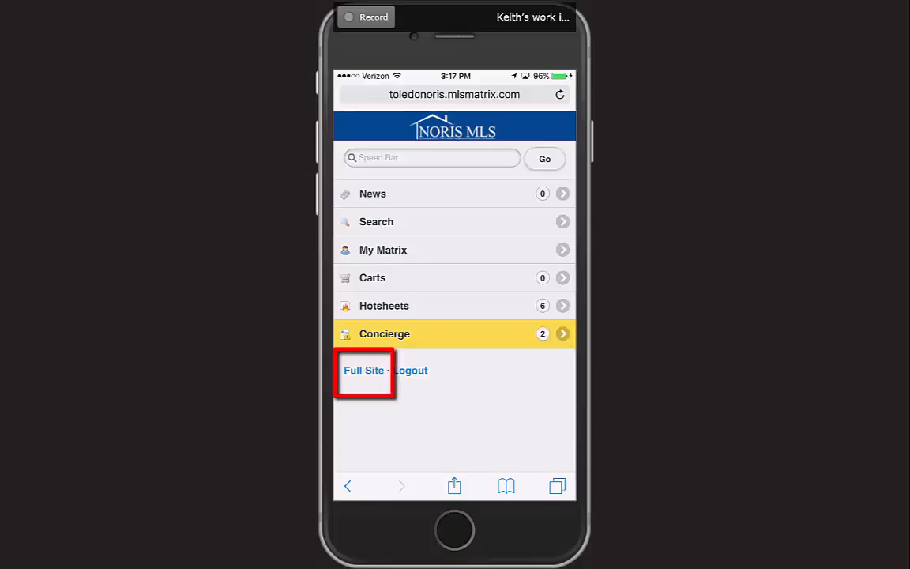
left_click(364, 370)
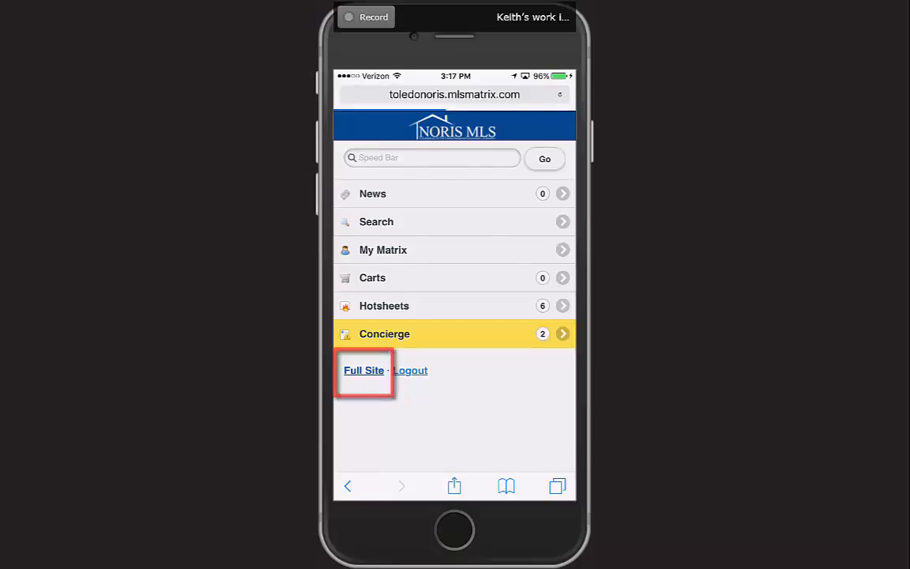
left_click(363, 370)
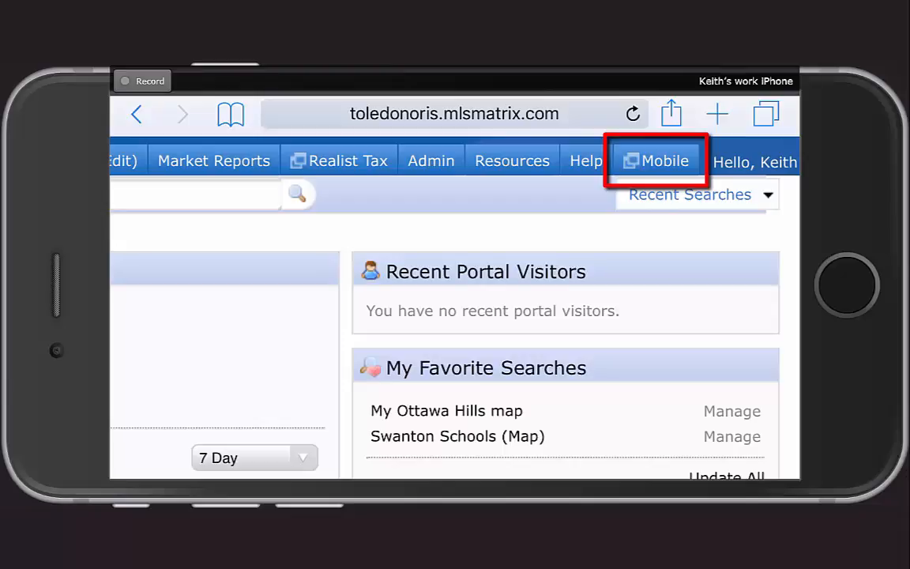
left_click(658, 161)
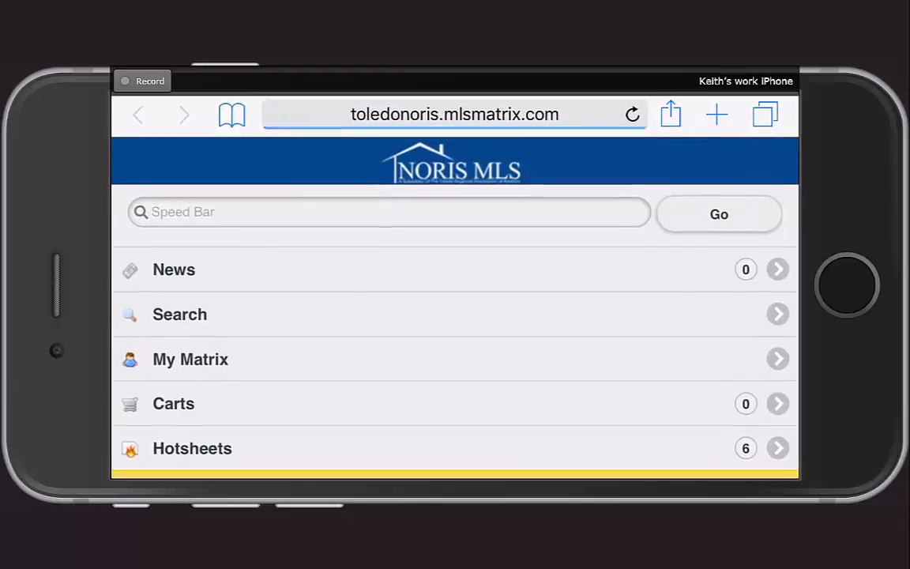